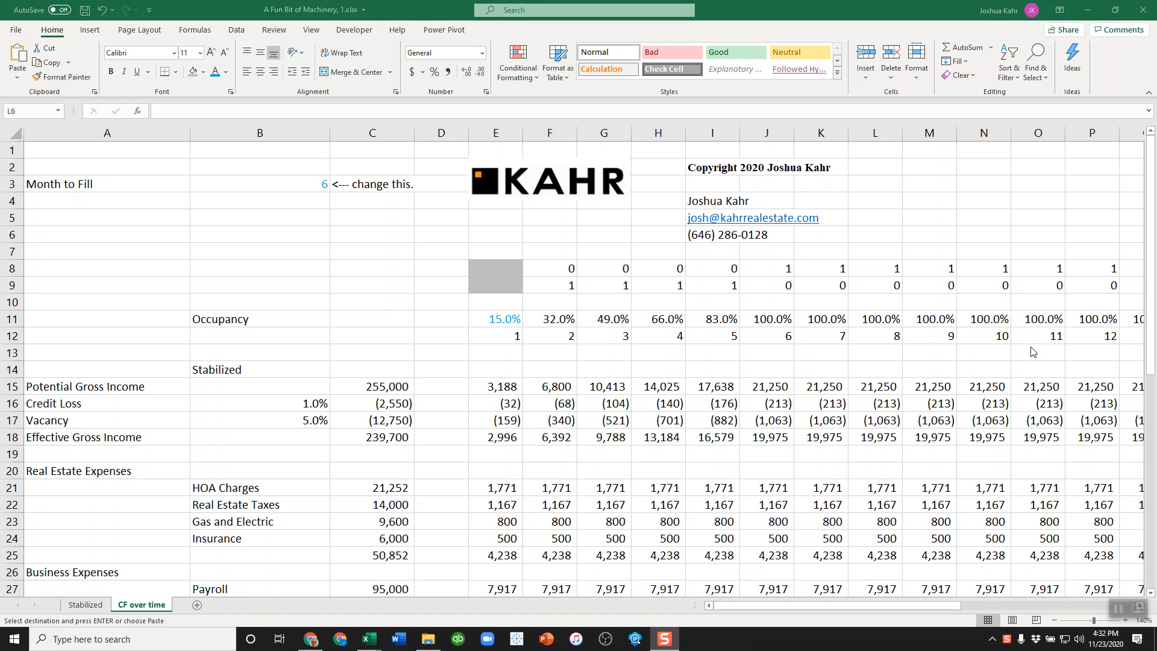
{"action": "mouse_move", "coordinate": [893, 211]}
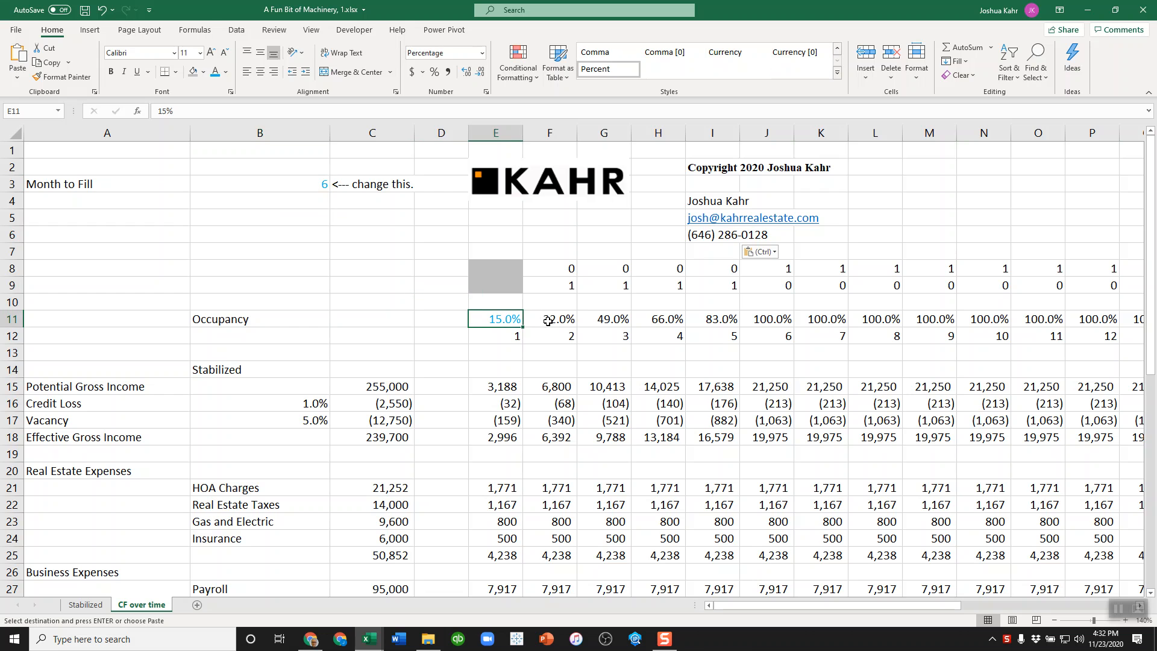
Step: Try Month to Fill values 8, 4, 6 and 8 in B3 to watch occupancy recalculate
{"action": "left_click", "coordinate": [711, 319]}
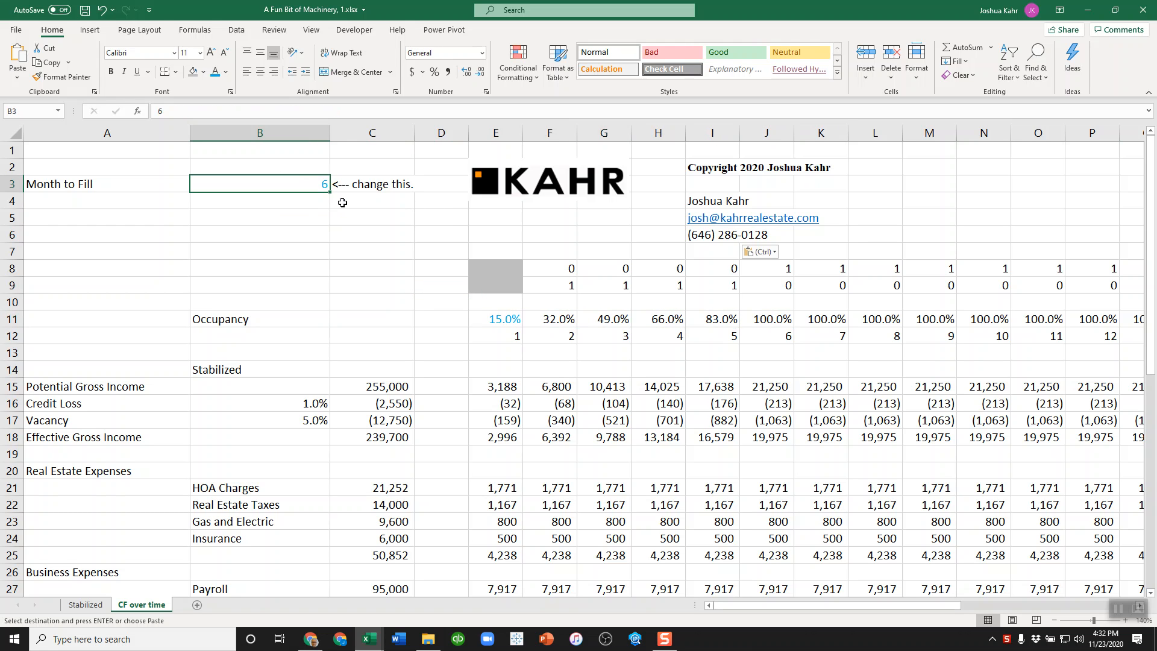
{"action": "type", "text": "8"}
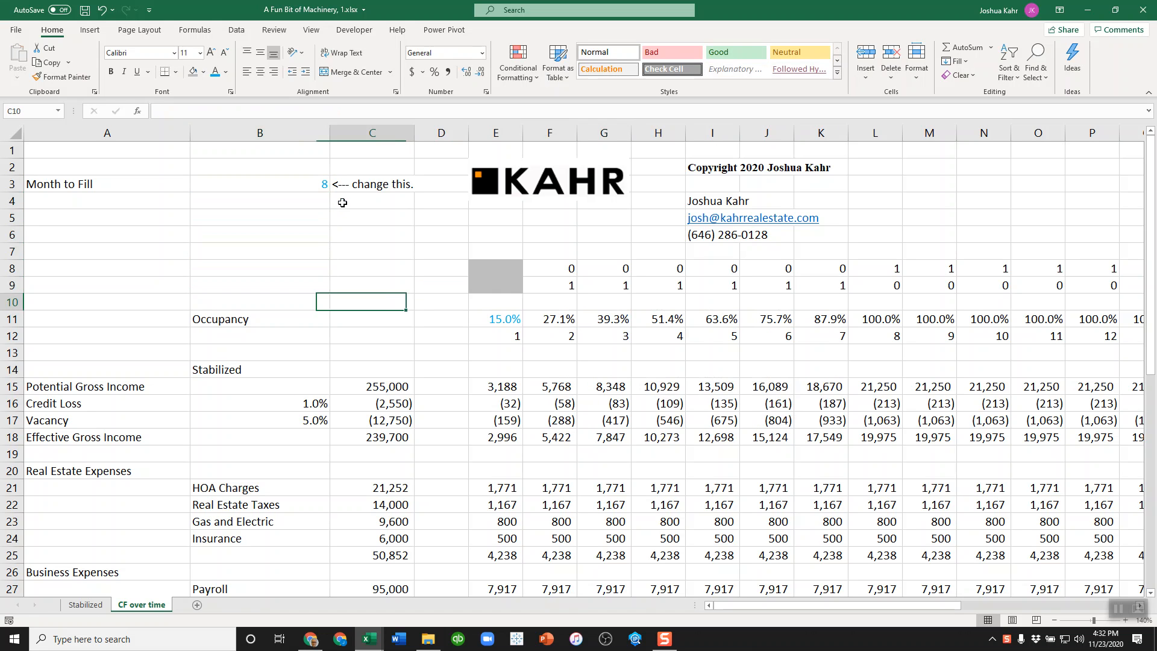
{"action": "left_click", "coordinate": [259, 217]}
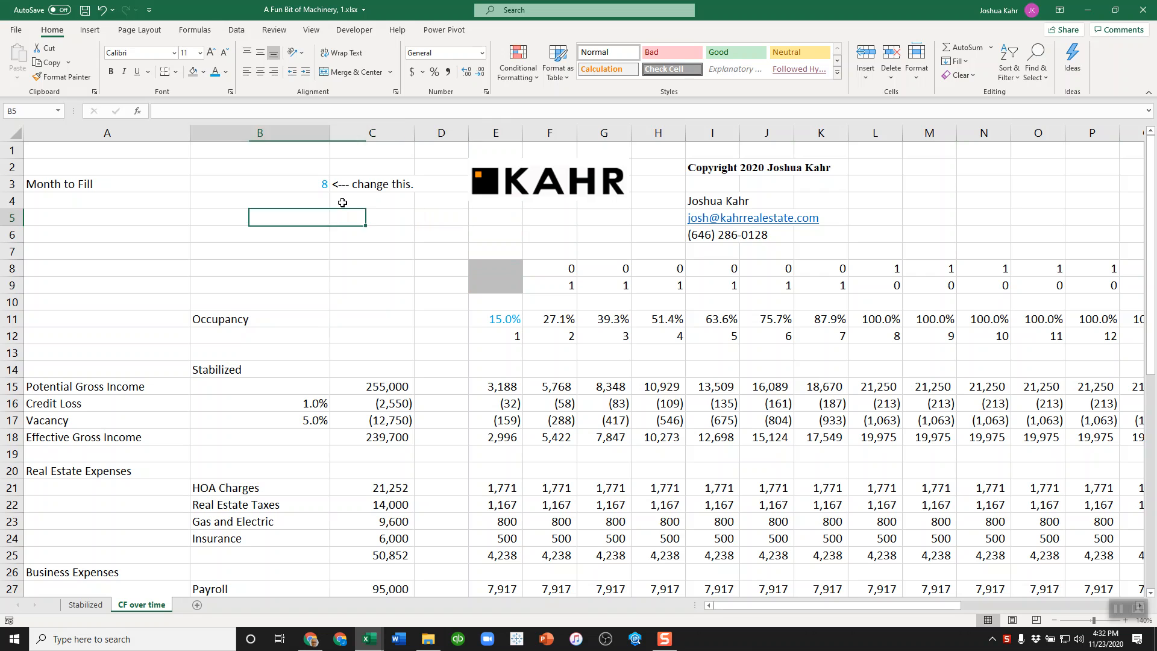
{"action": "type", "text": "4"}
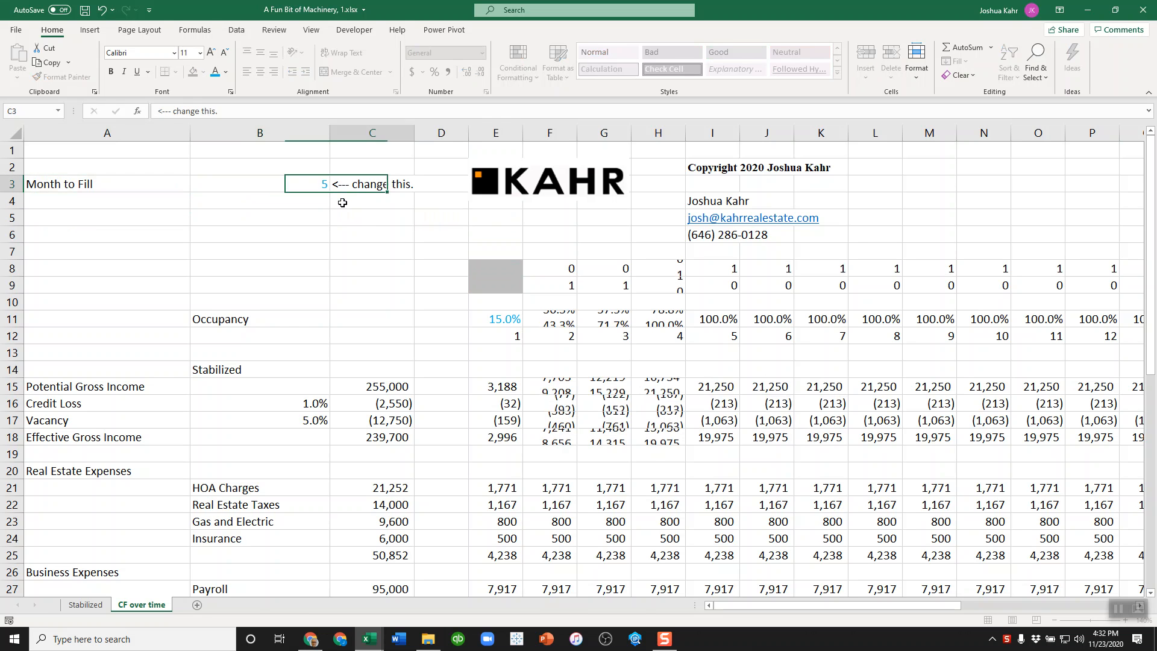
{"action": "type", "text": "6"}
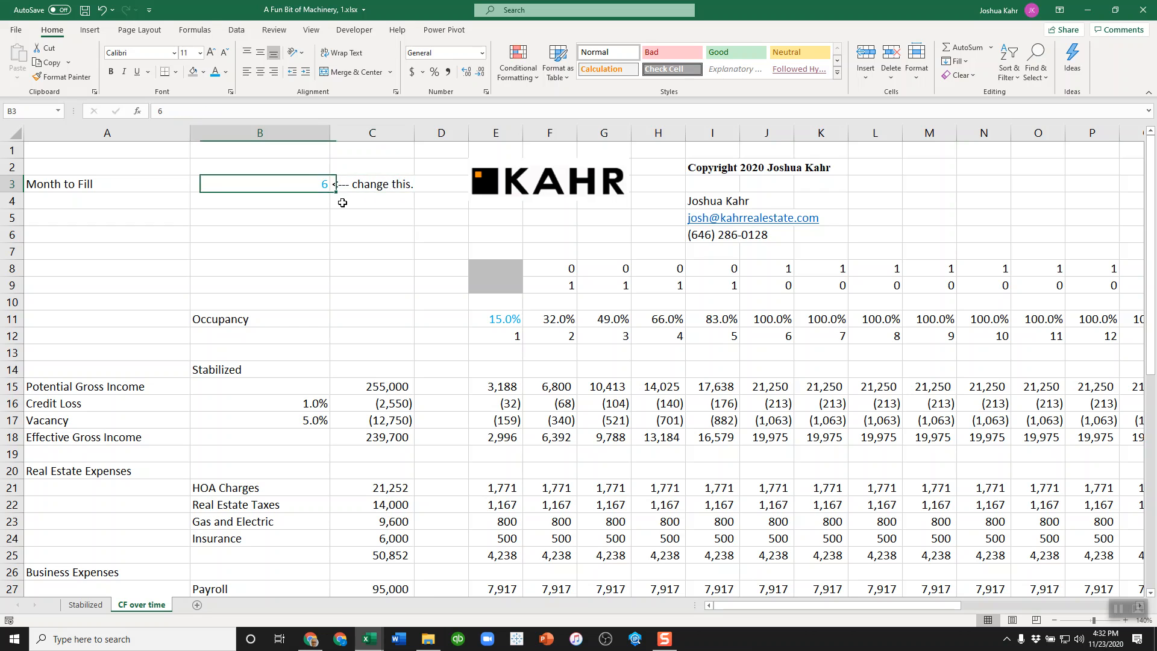
{"action": "type", "text": "8"}
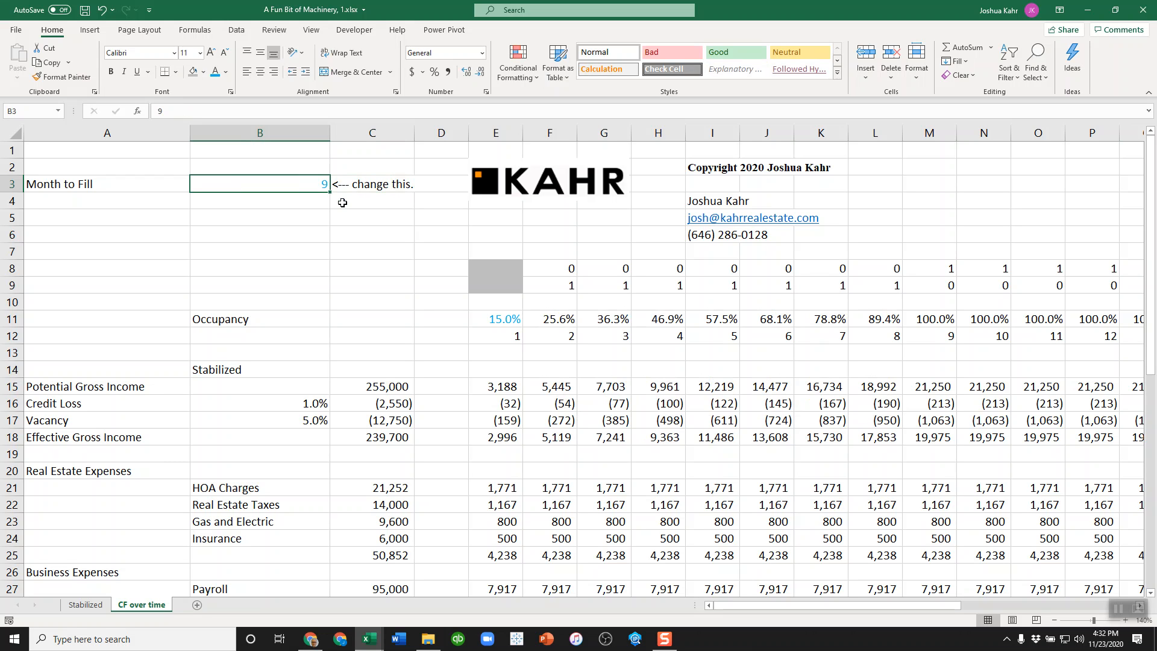
Step: Inspect the =IF(x8=0,1,0) flag formulas in row 9, columns I and J
{"action": "left_click", "coordinate": [259, 267]}
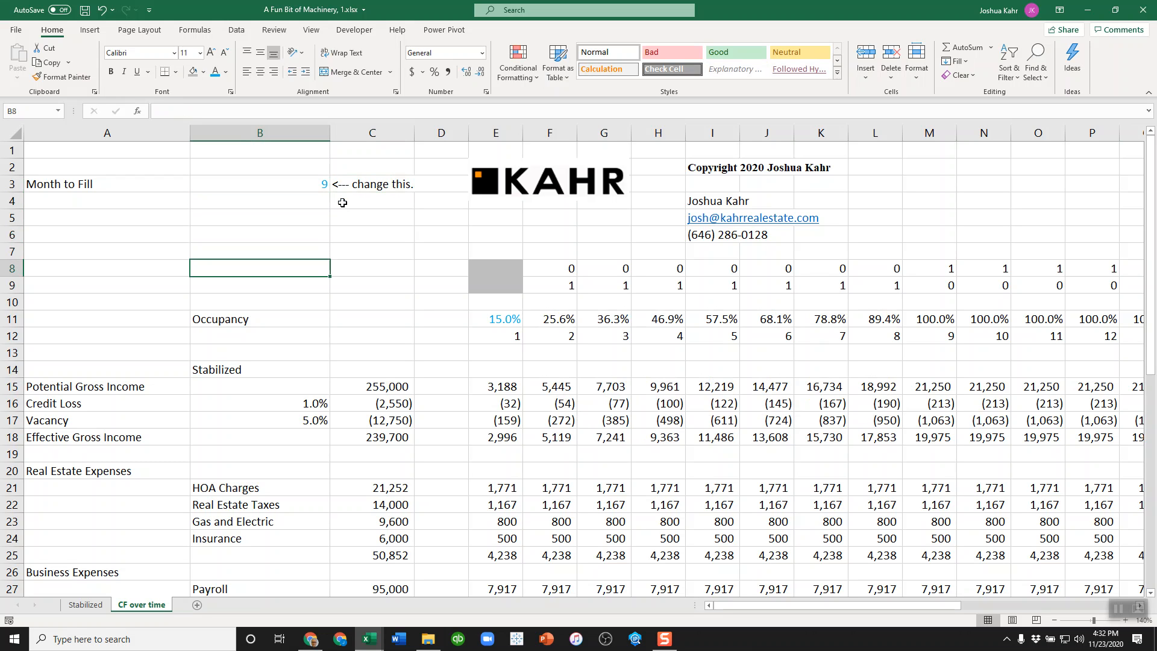
{"action": "left_click", "coordinate": [260, 200]}
{"action": "type", "text": "6"}
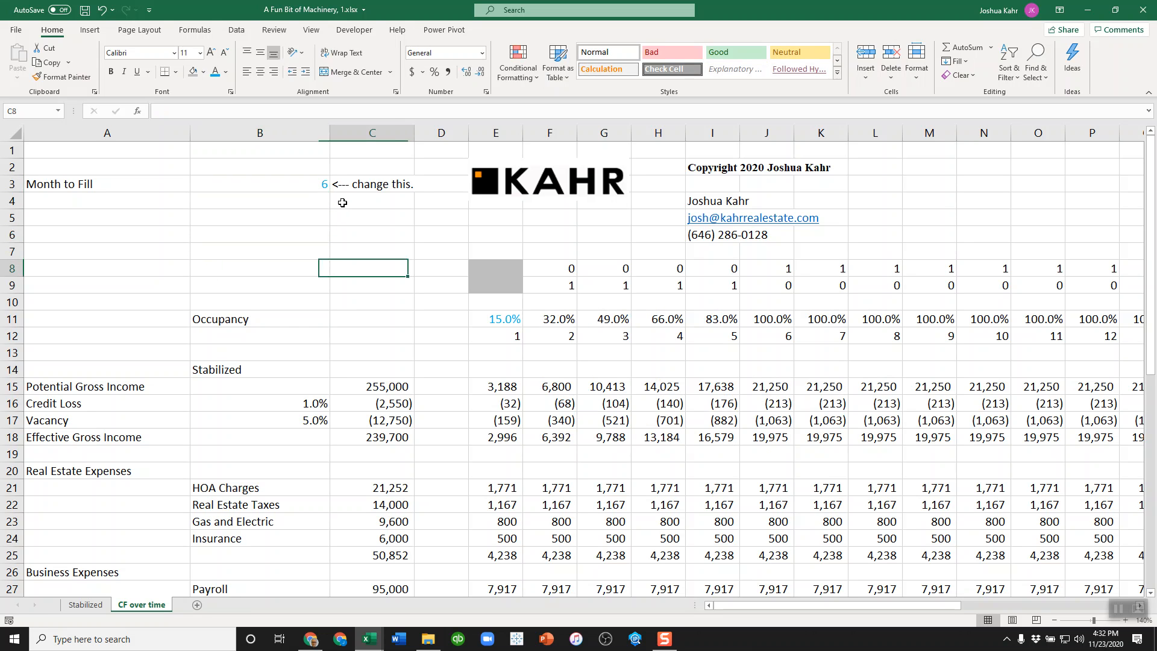
{"action": "left_click", "coordinate": [766, 268]}
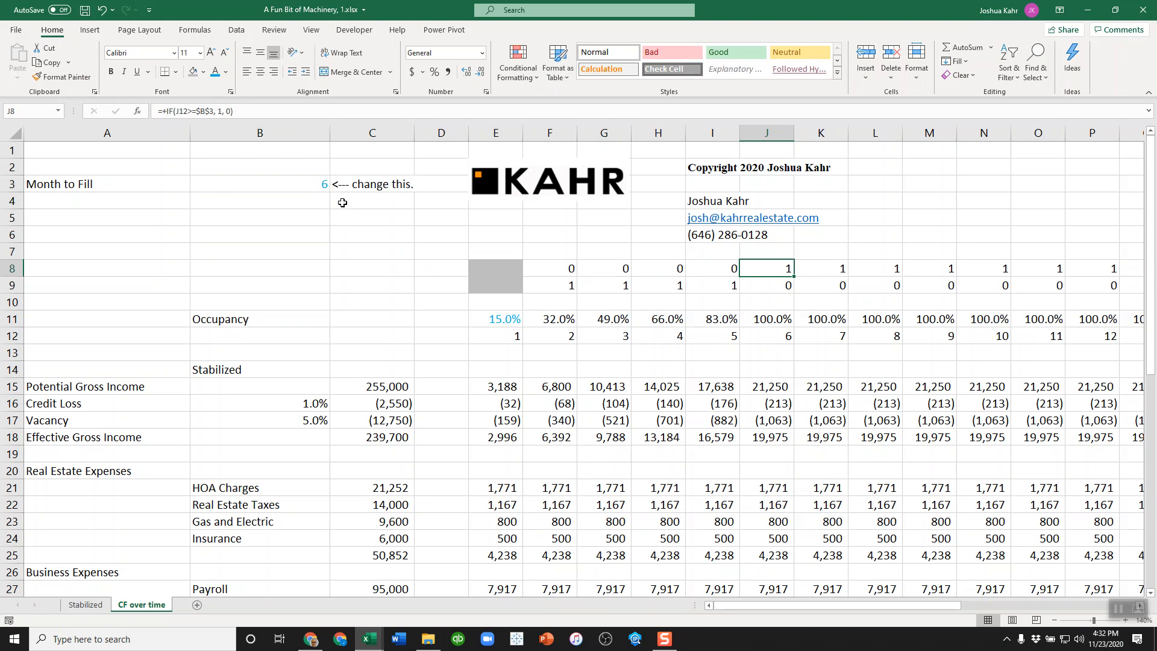
{"action": "double_click", "coordinate": [766, 268]}
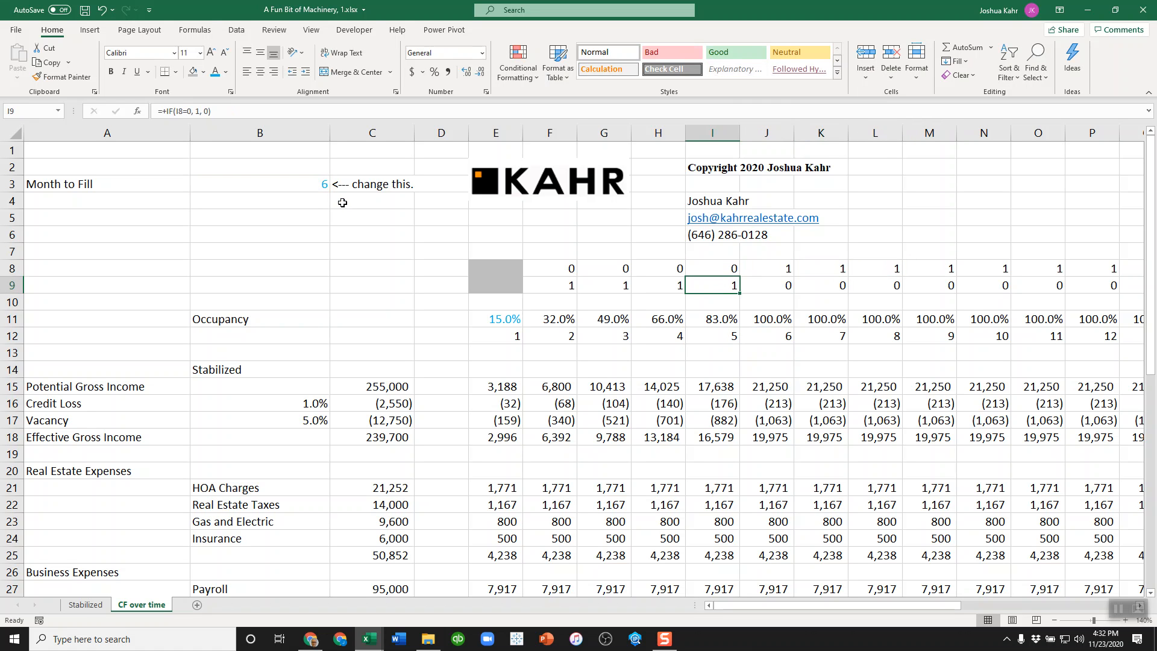
{"action": "double_click", "coordinate": [712, 267]}
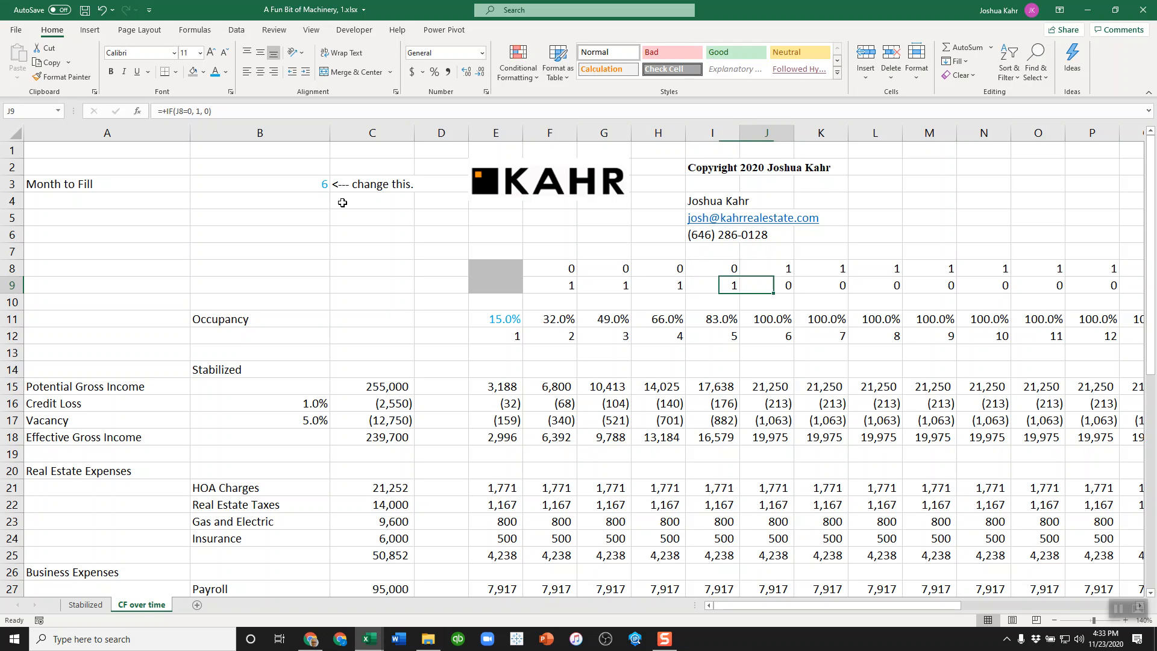
Step: Review row 8 and row 9 flag formulas in columns G through M, then an occupancy formula
{"action": "left_click", "coordinate": [928, 267]}
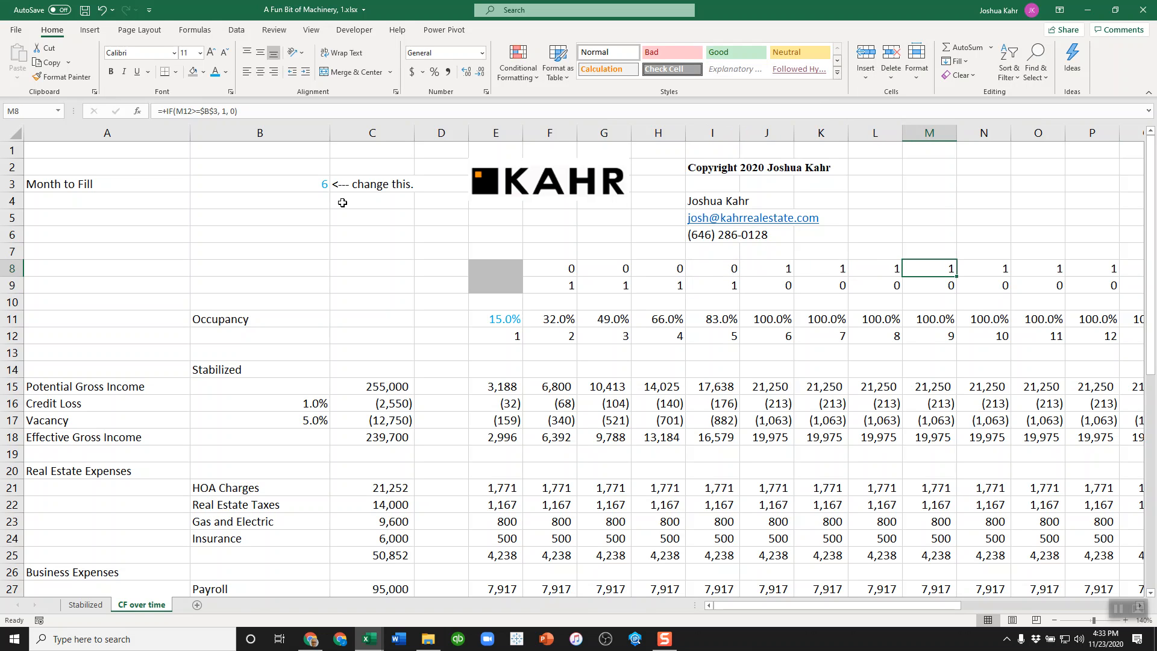
{"action": "left_click", "coordinate": [657, 285]}
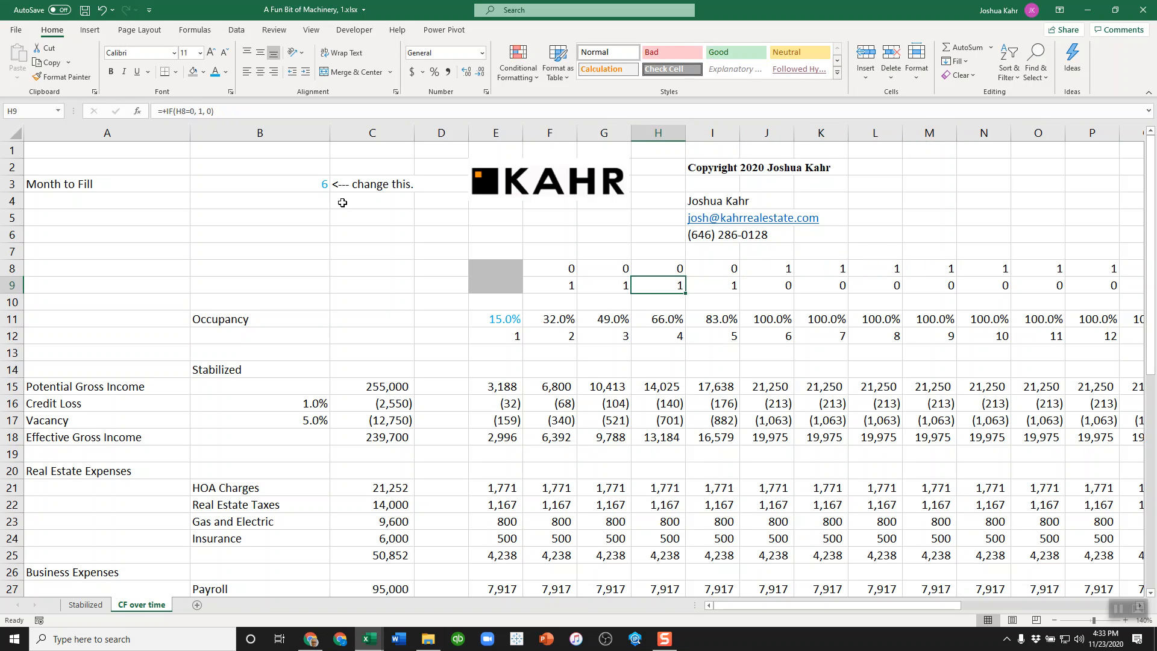
{"action": "left_click", "coordinate": [602, 285]}
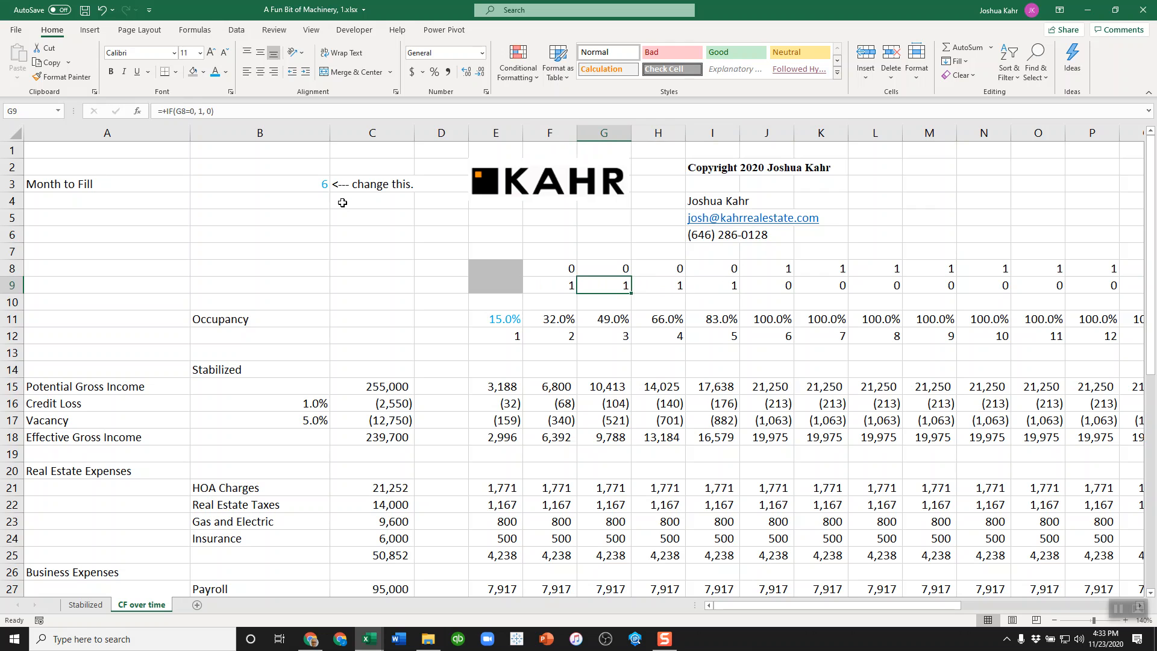
{"action": "left_click", "coordinate": [711, 267]}
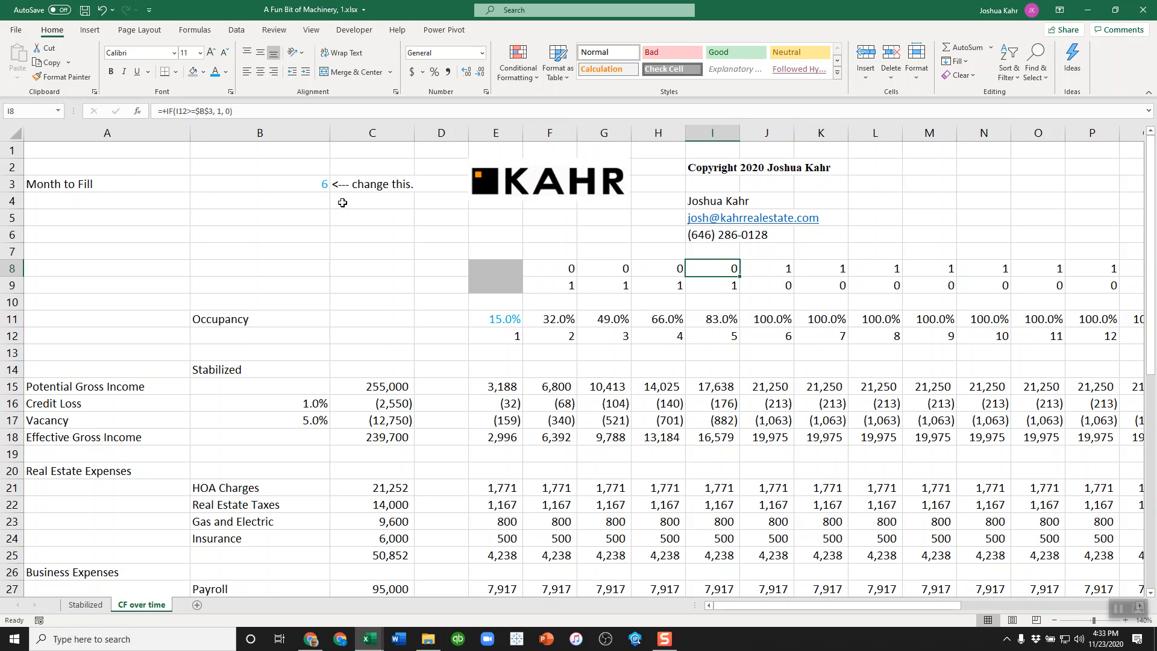
{"action": "left_click", "coordinate": [712, 285]}
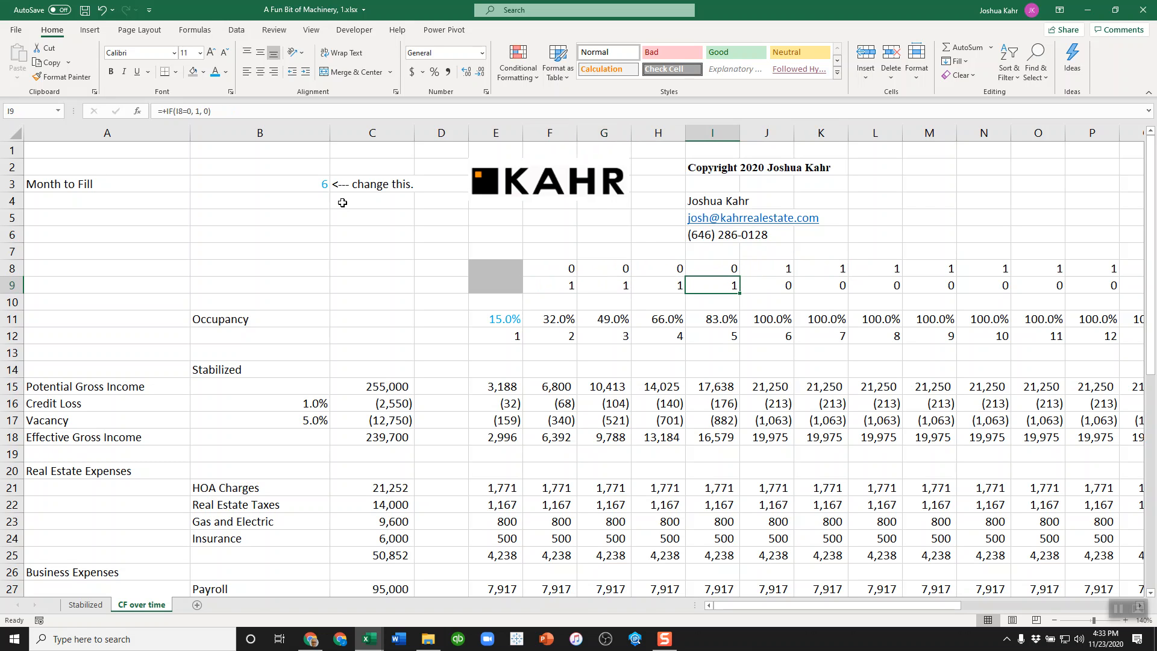
{"action": "left_click", "coordinate": [766, 285]}
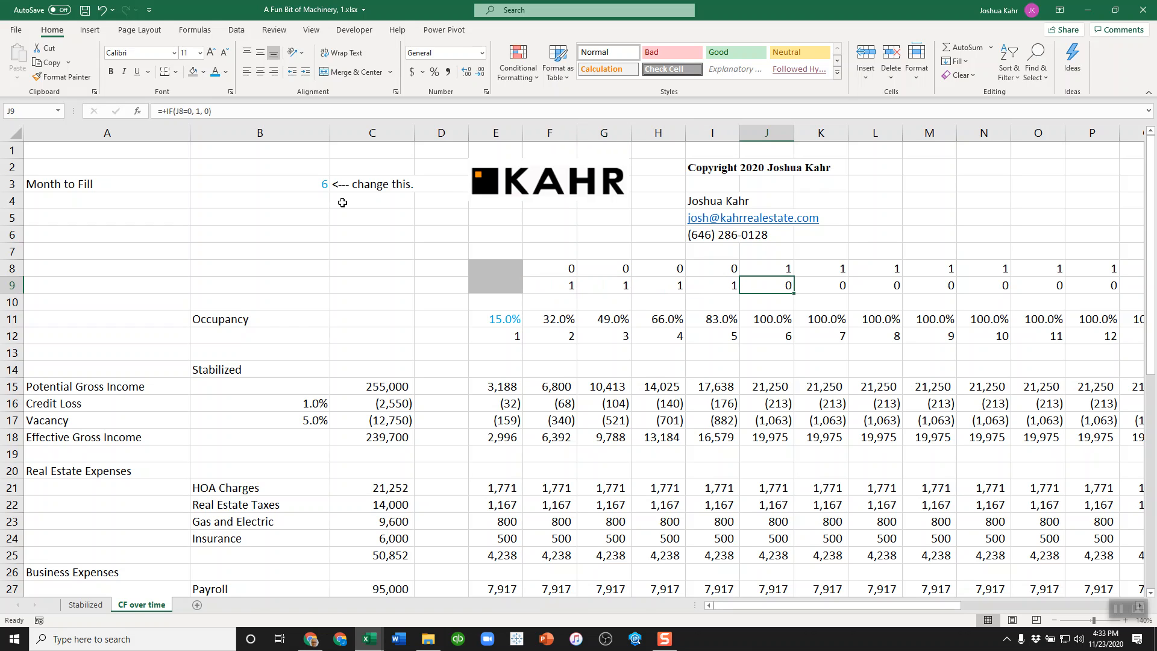
{"action": "double_click", "coordinate": [657, 318]}
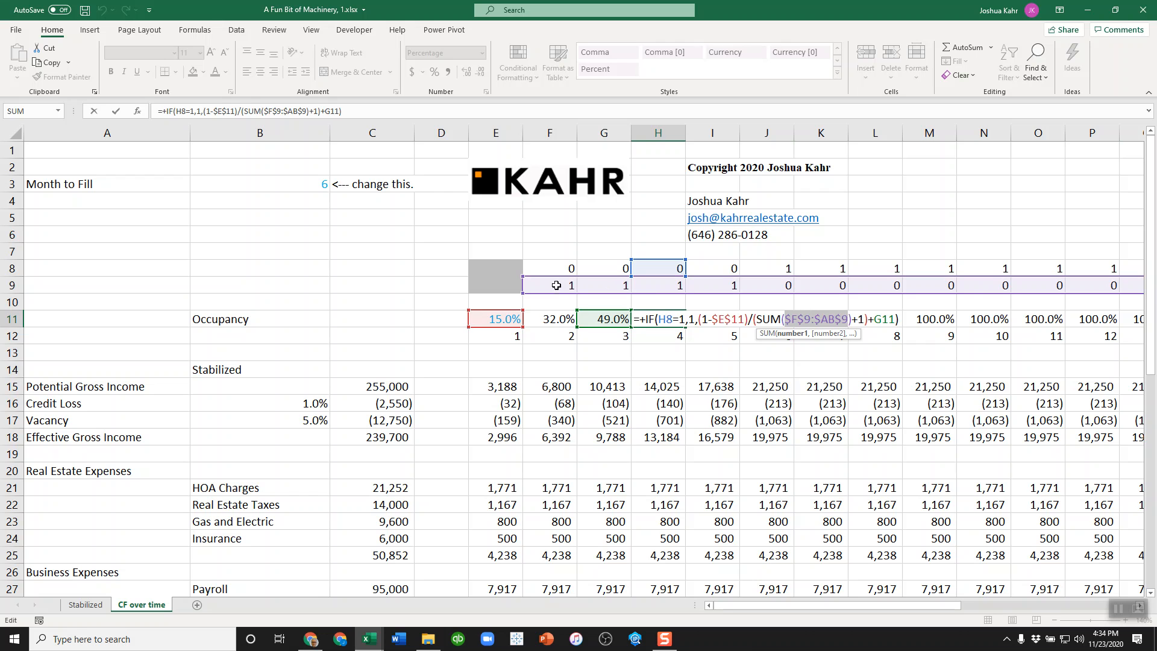
{"action": "mouse_move", "coordinate": [767, 282]}
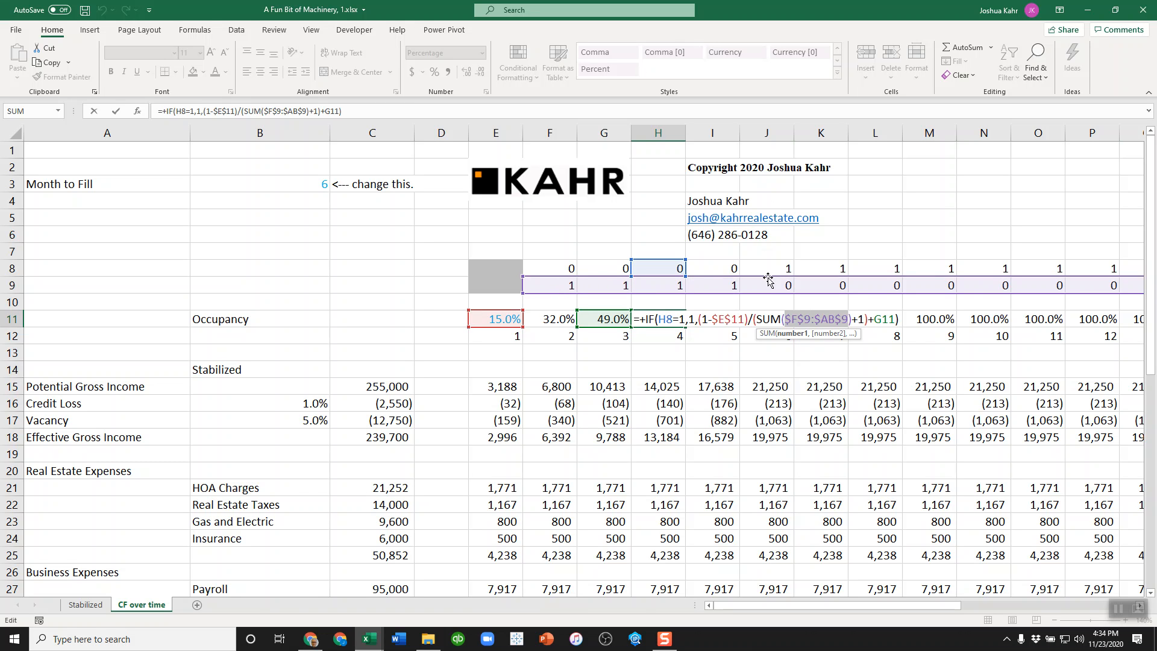
{"action": "mouse_move", "coordinate": [769, 286]}
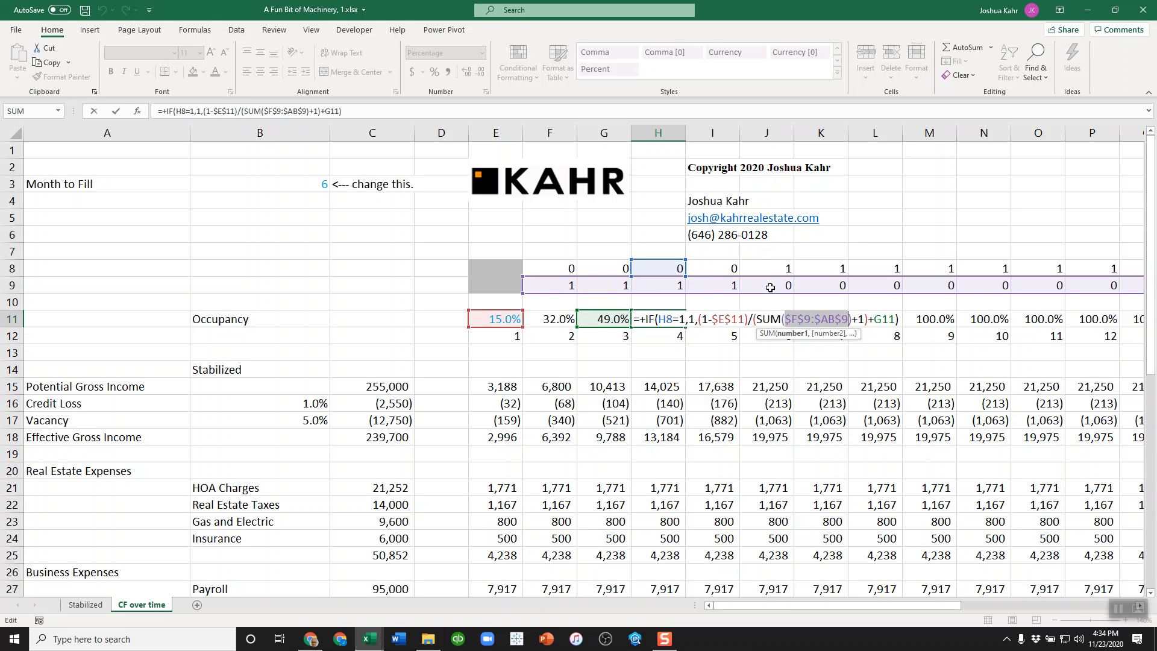
{"action": "mouse_move", "coordinate": [634, 295]}
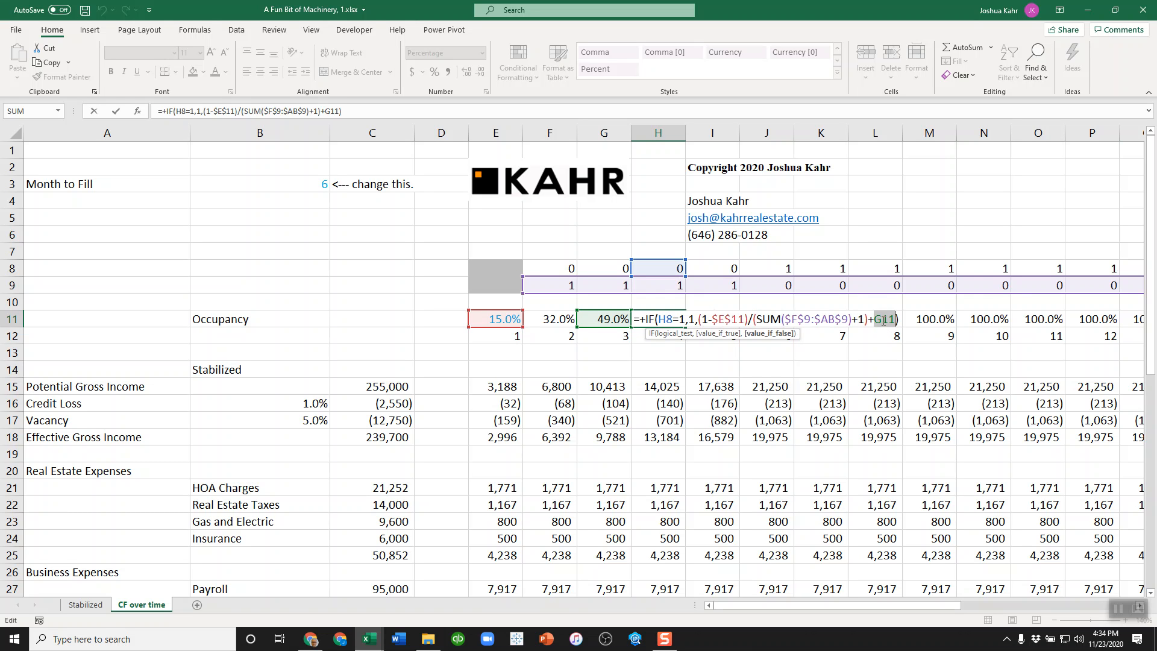
{"action": "key", "text": "enter"}
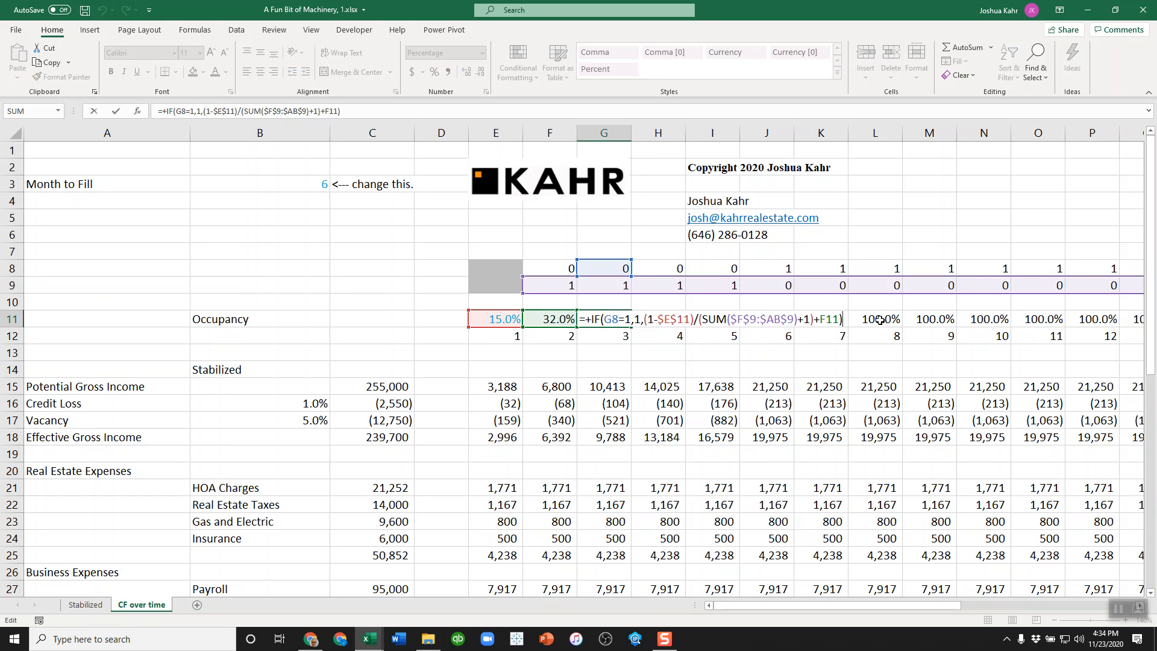
{"action": "key", "text": "Enter"}
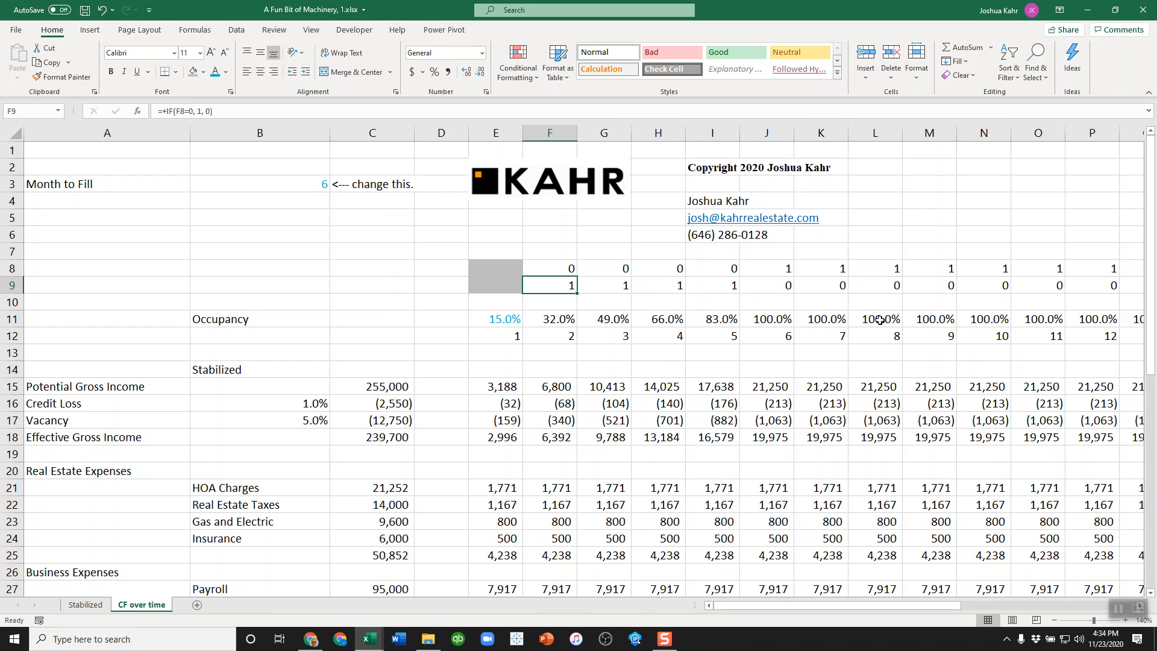
{"action": "left_click", "coordinate": [603, 268]}
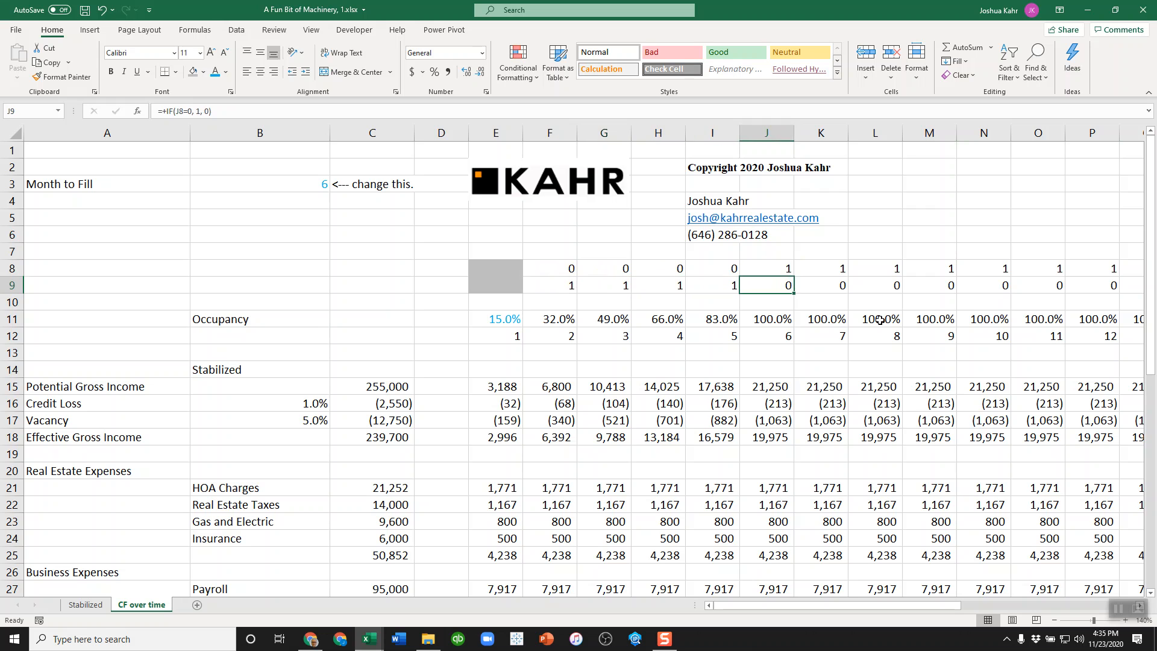
{"action": "left_click", "coordinate": [549, 336]}
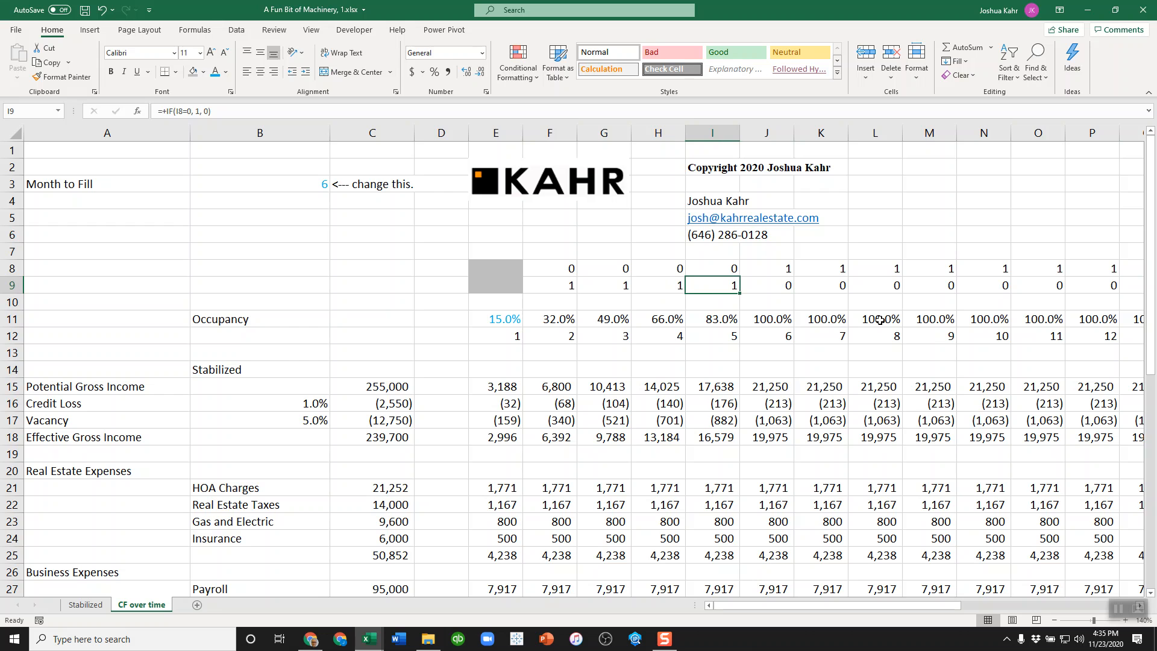
{"action": "left_click", "coordinate": [496, 336]}
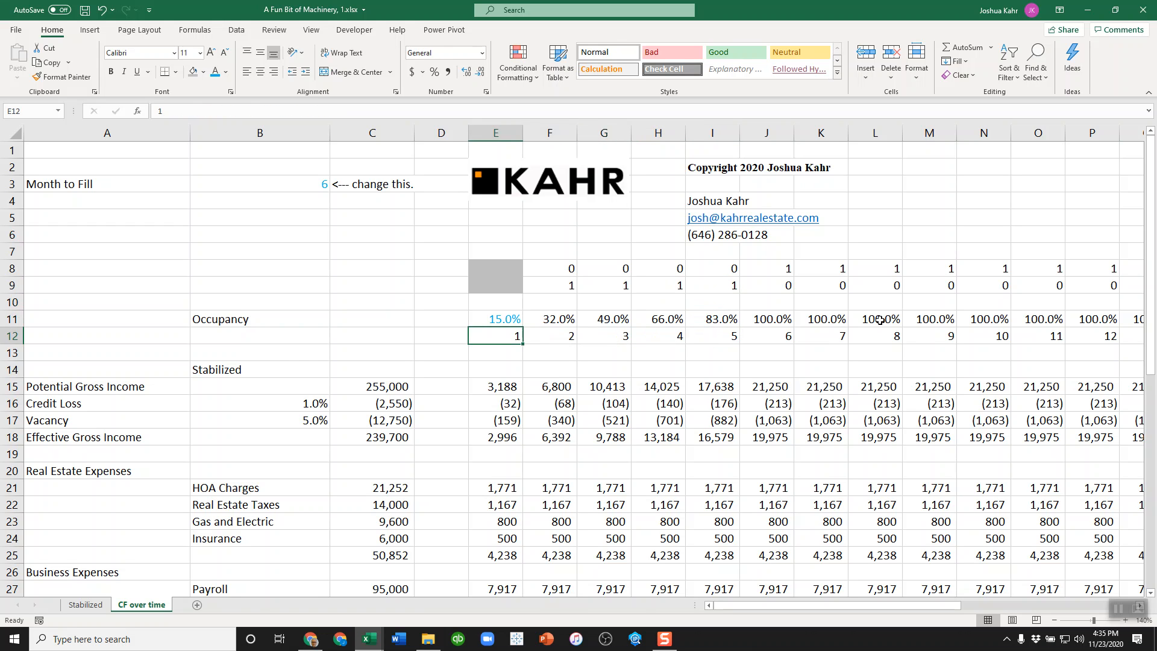
{"action": "left_click", "coordinate": [765, 336]}
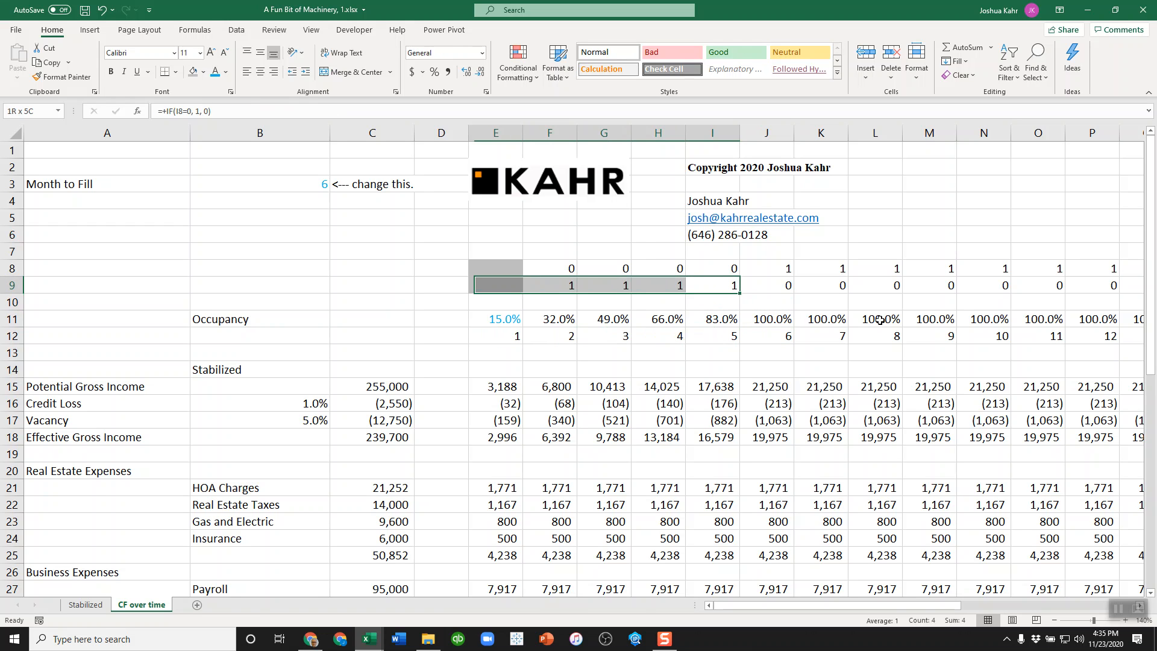
{"action": "left_click", "coordinate": [712, 335]}
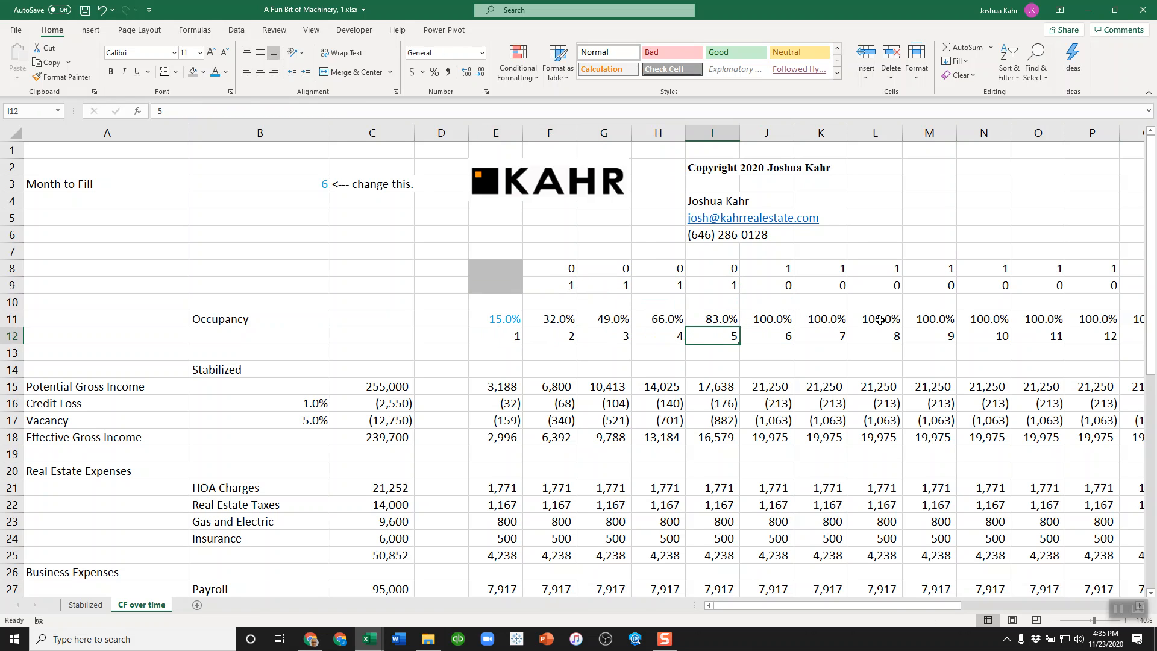
{"action": "left_click", "coordinate": [711, 318]}
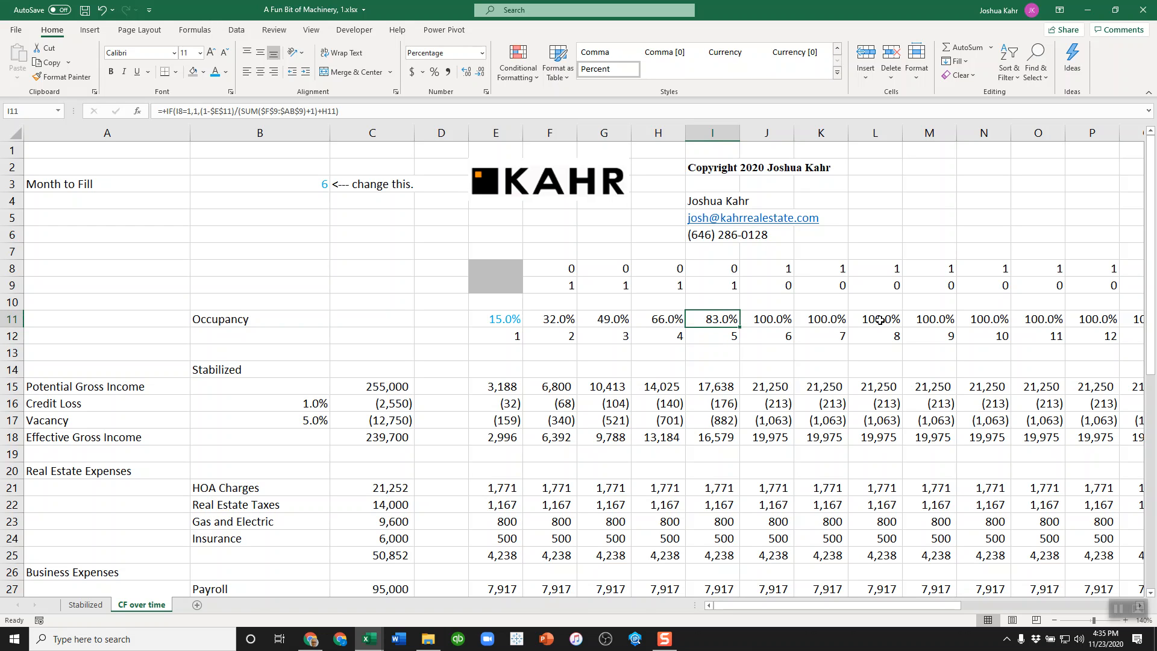
{"action": "double_click", "coordinate": [712, 318]}
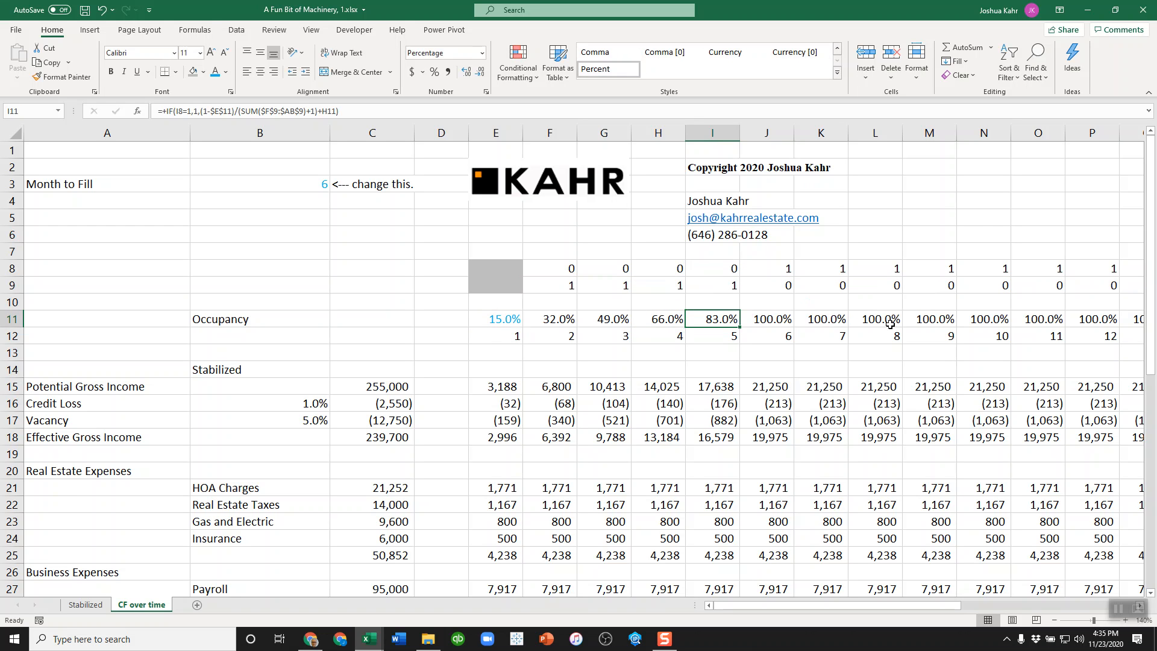
{"action": "mouse_move", "coordinate": [1117, 612]}
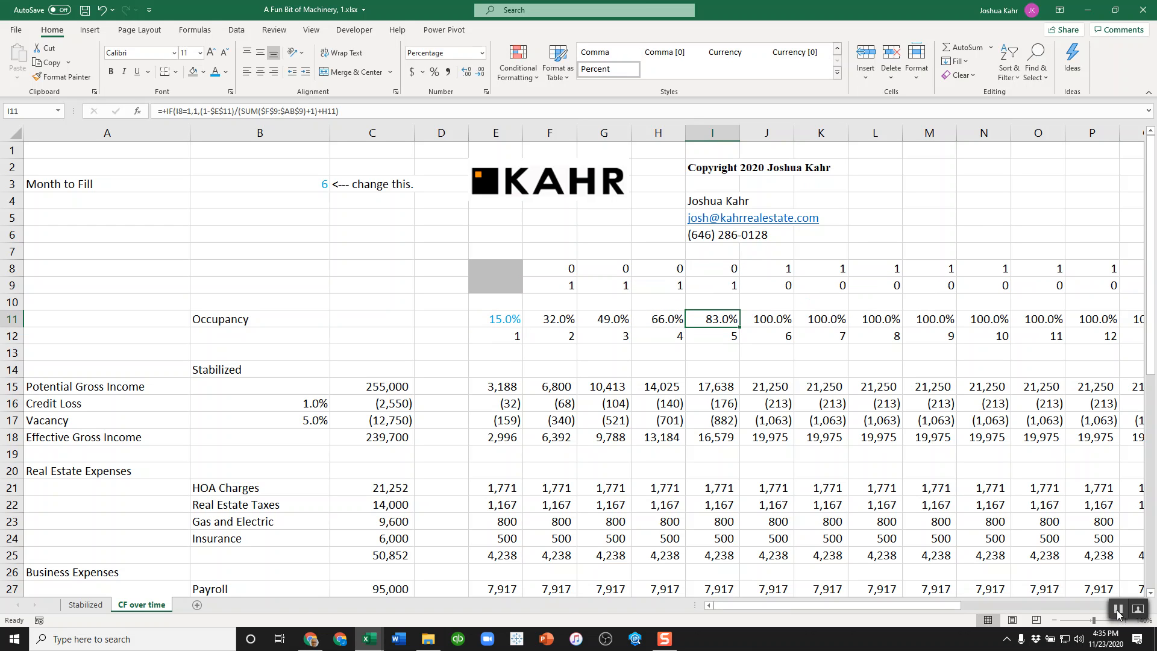